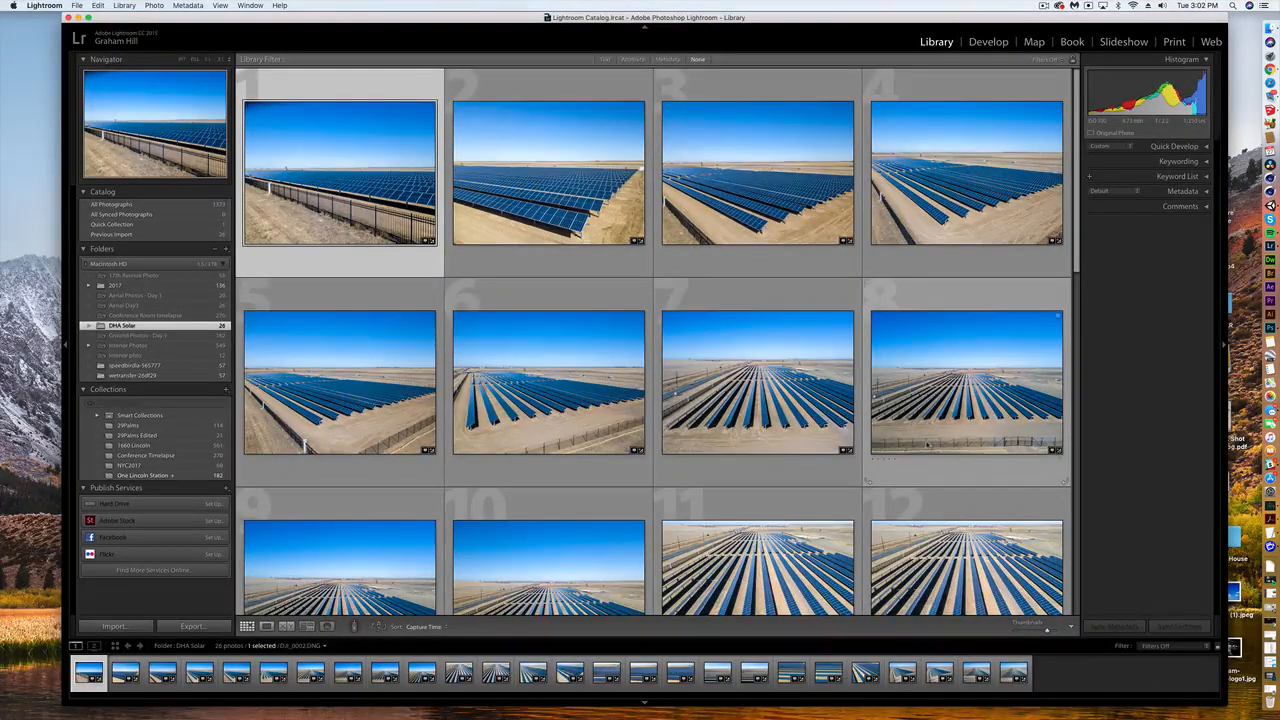
Scroll down the Library grid to browse all 26 aerial solar-farm photos.
scroll(down, 3)
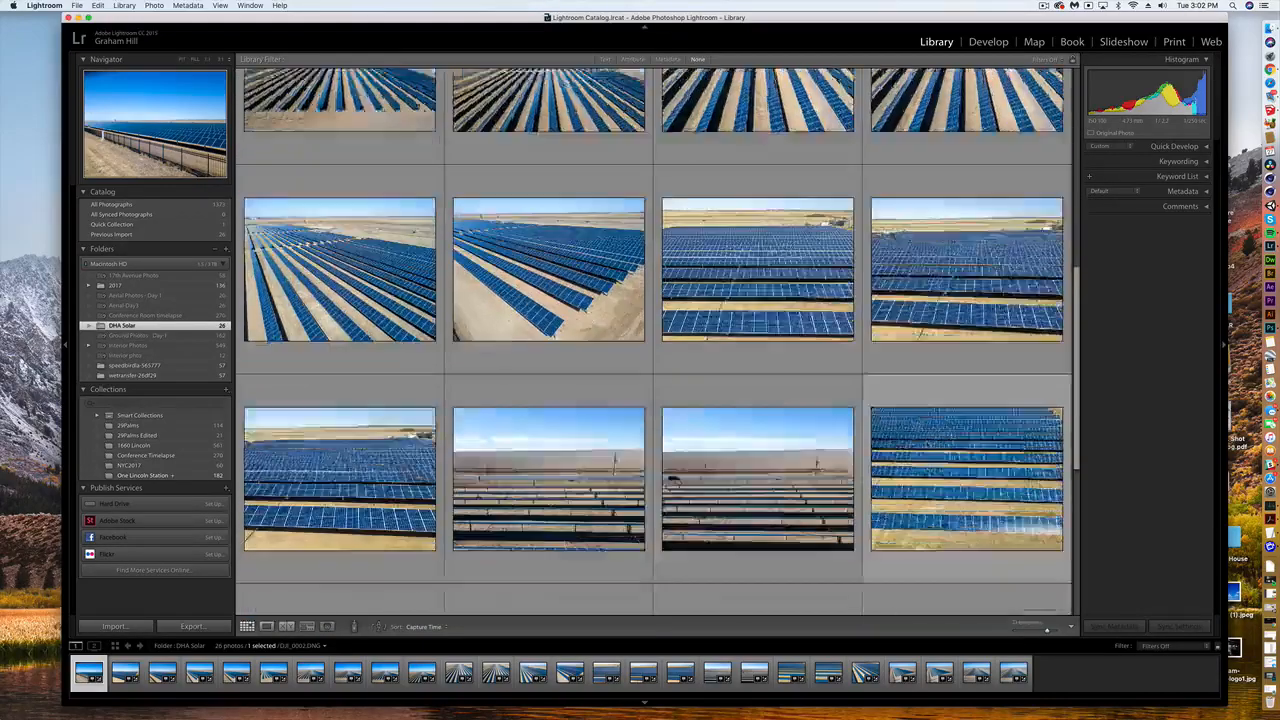
scroll(down, 3)
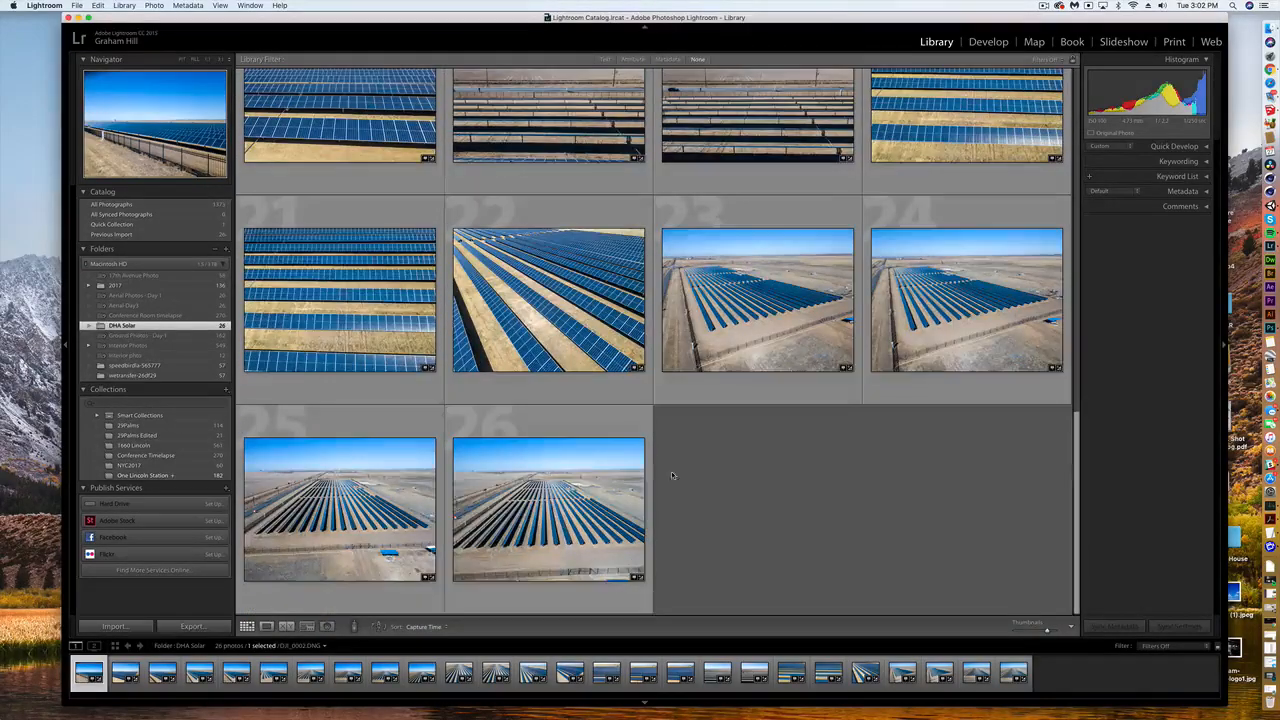
scroll(down, 3)
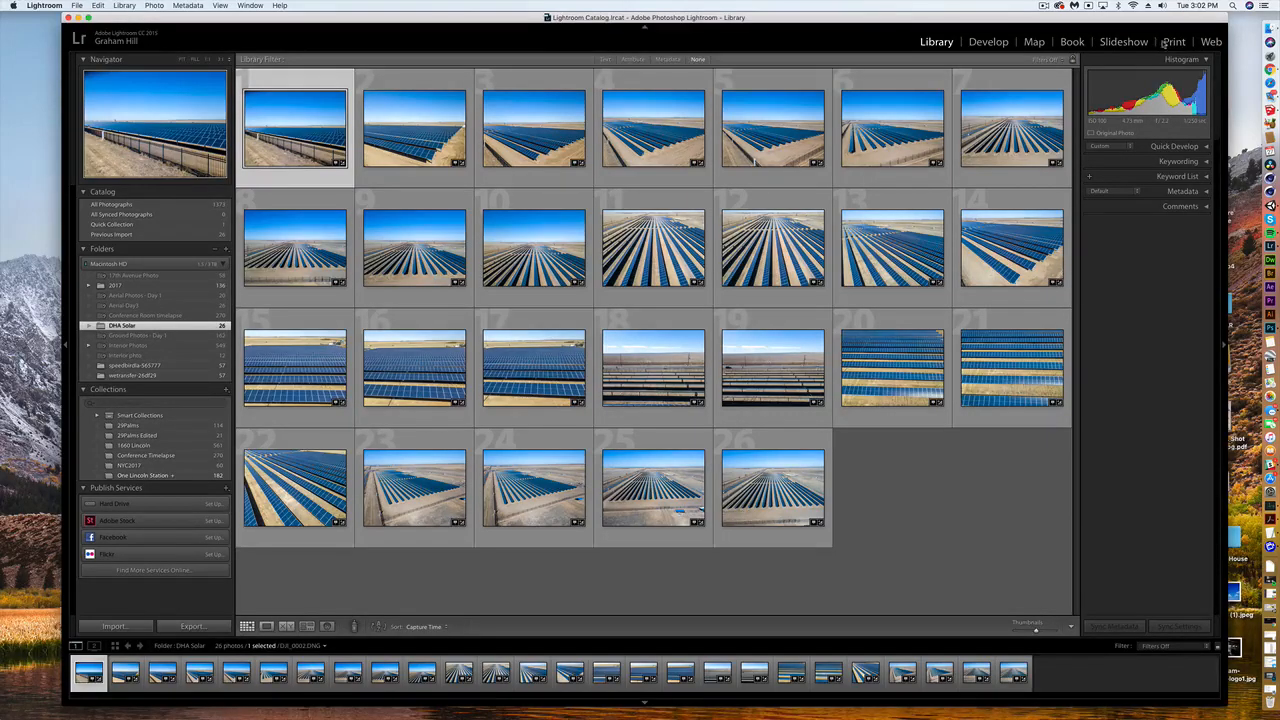
Switch to the Print module to lay the 26 photos out as a contact sheet.
click(1172, 40)
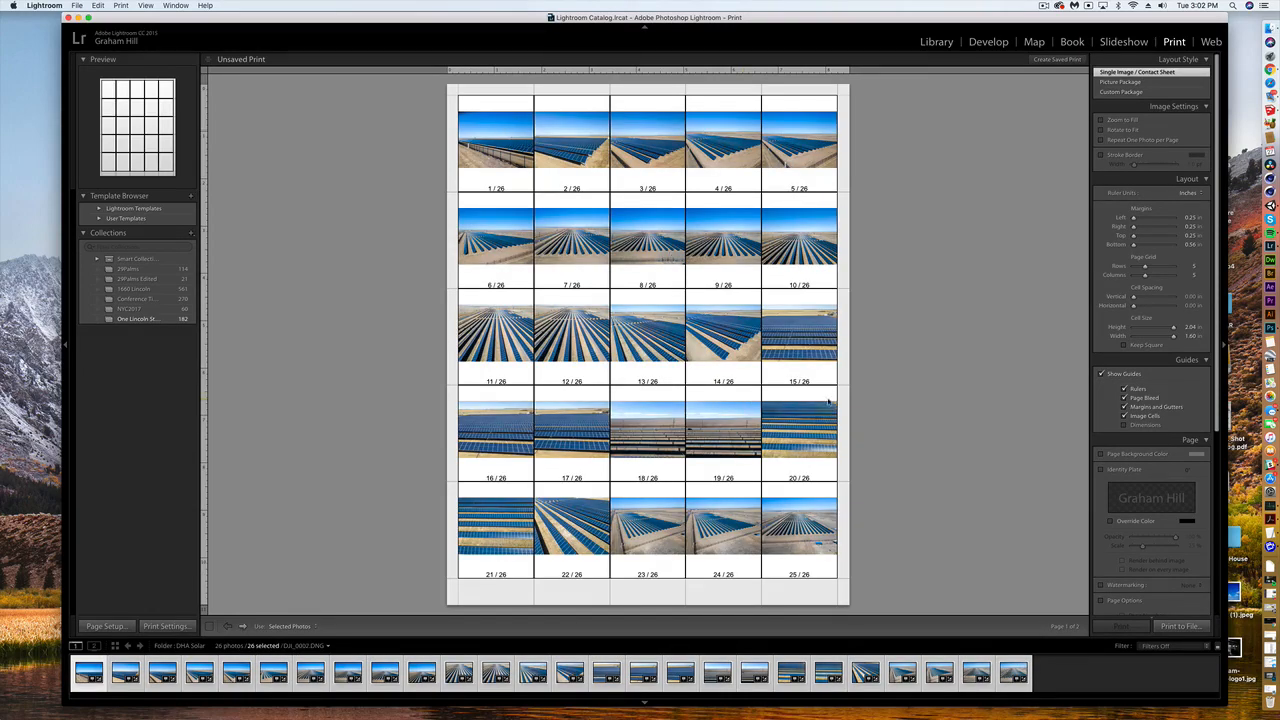
mouse_move(868, 304)
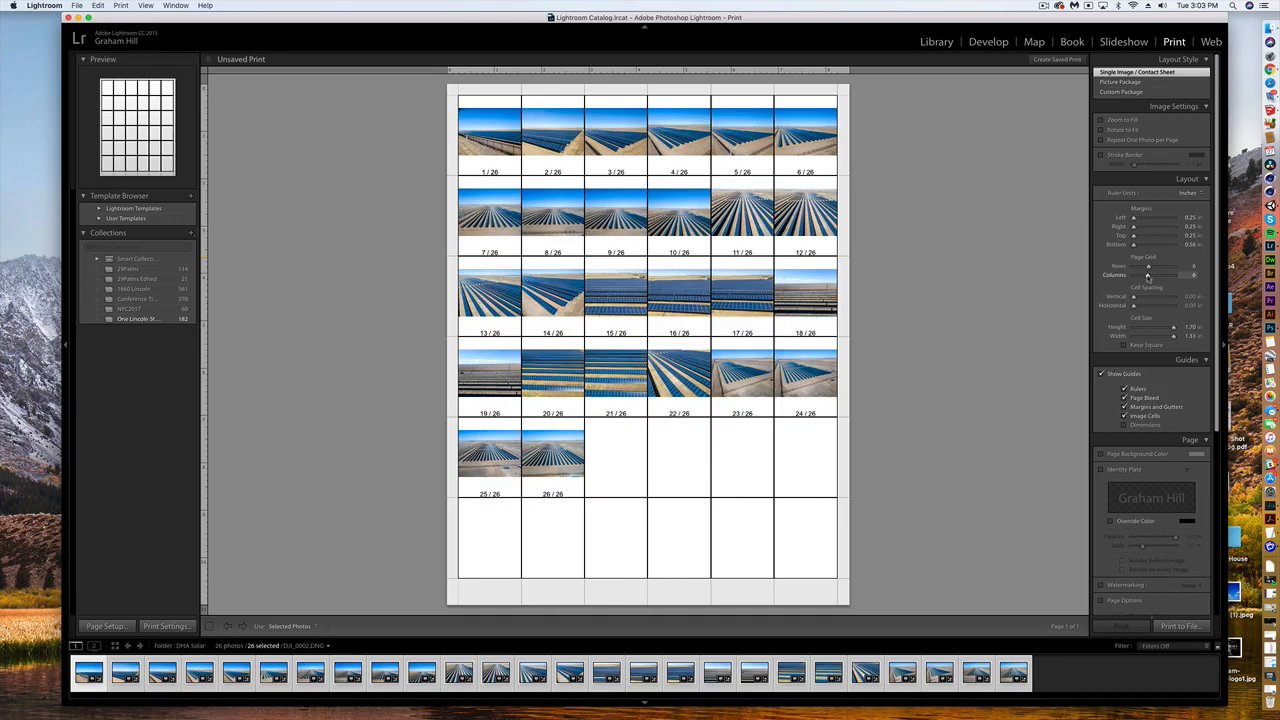
Re-grid the contact sheet to five columns with fewer rows so thumbnails fill the page, then Print to File.
drag(1176, 276, 1140, 276)
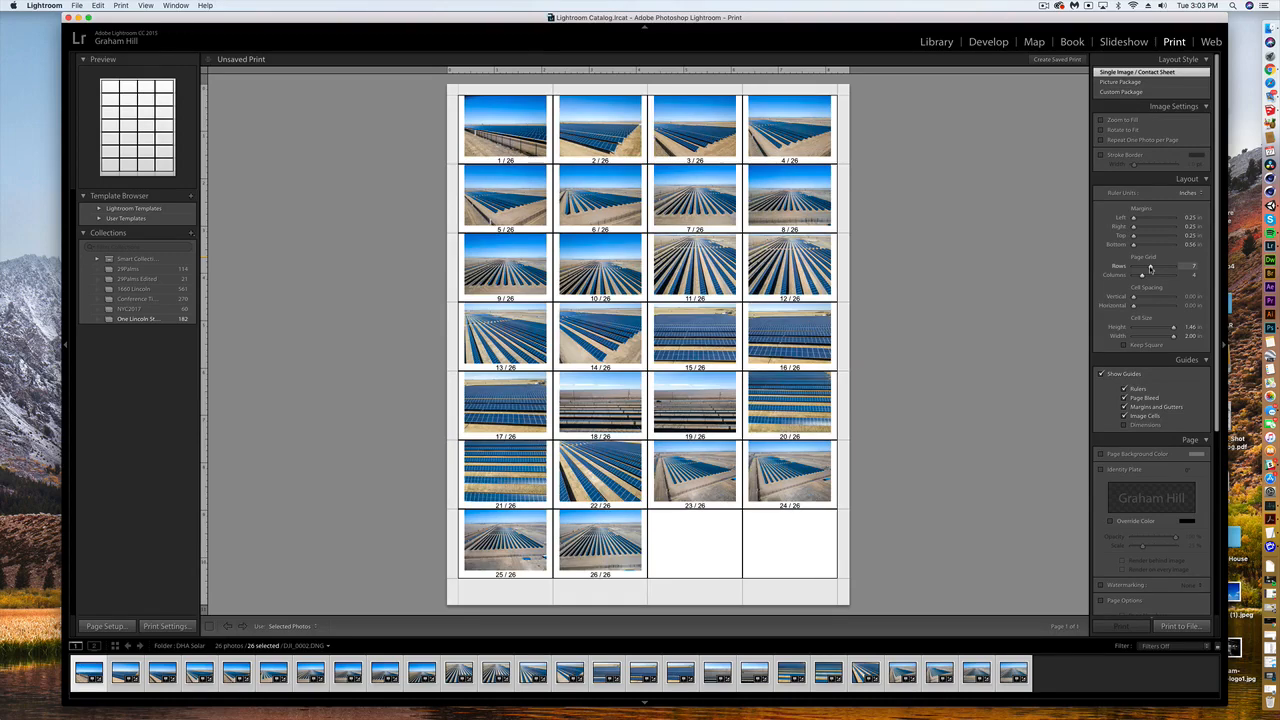
drag(1160, 276, 1180, 276)
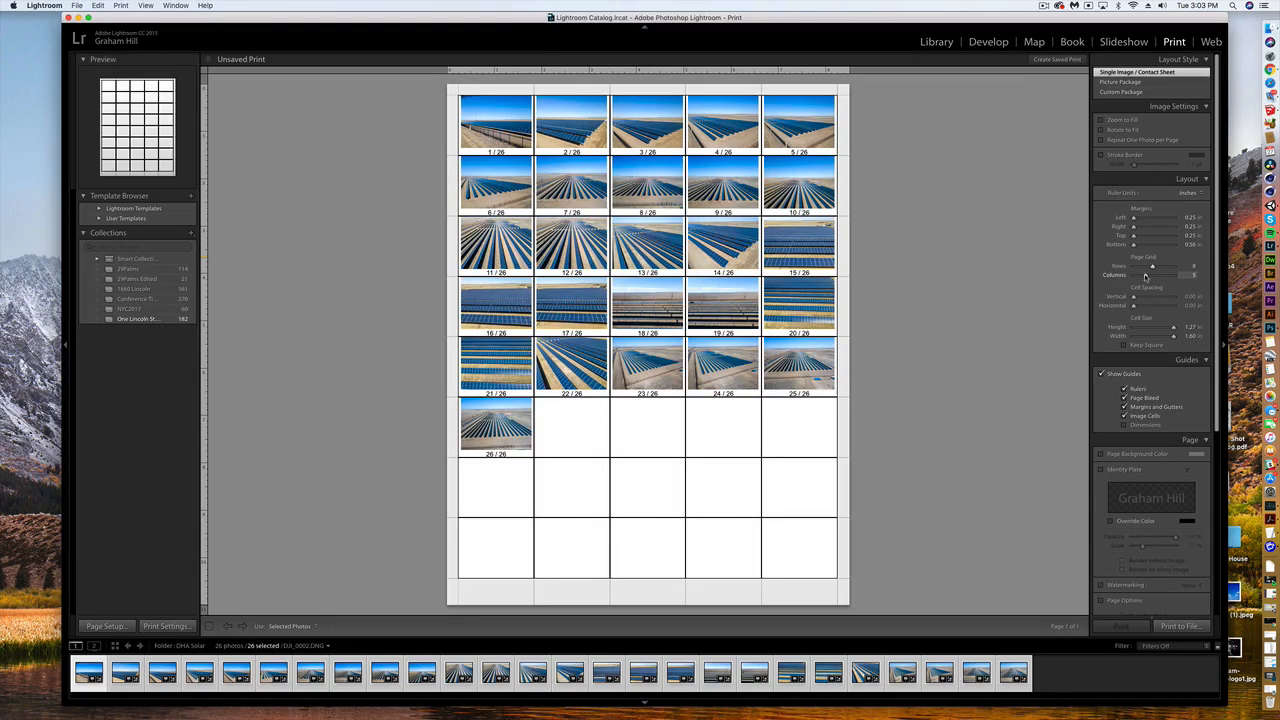
drag(1164, 276, 1140, 276)
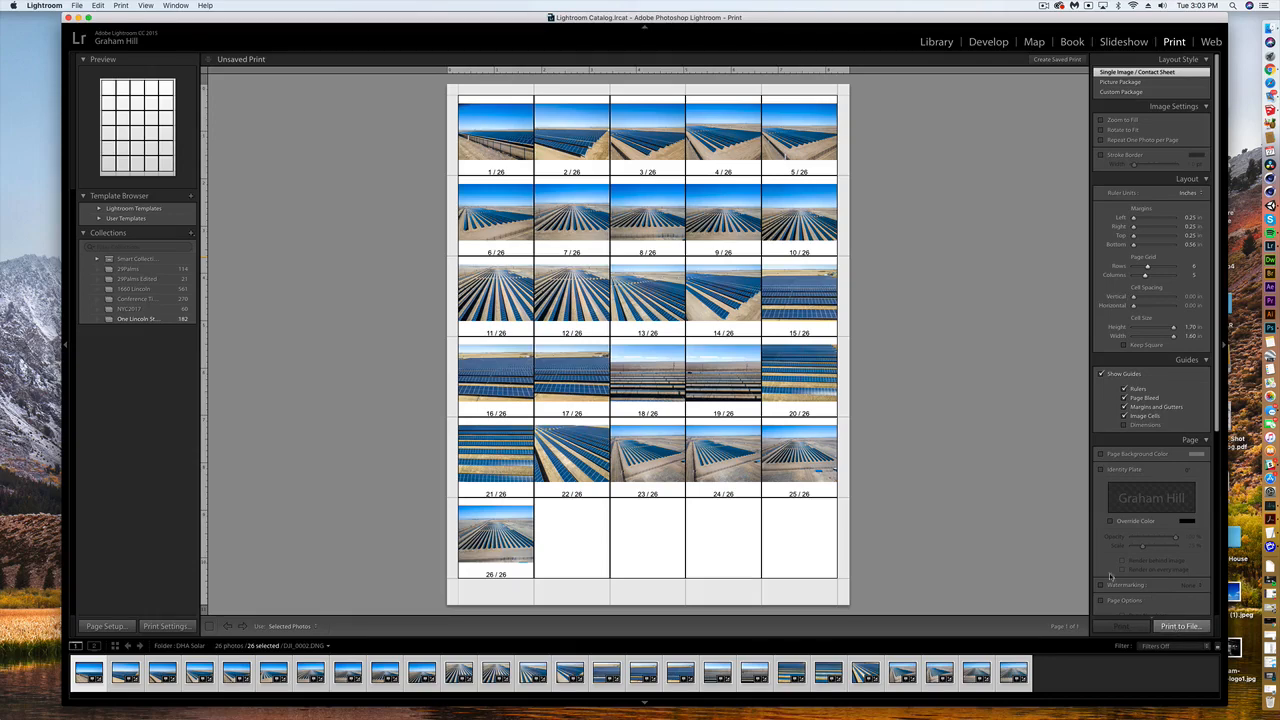
click(1182, 624)
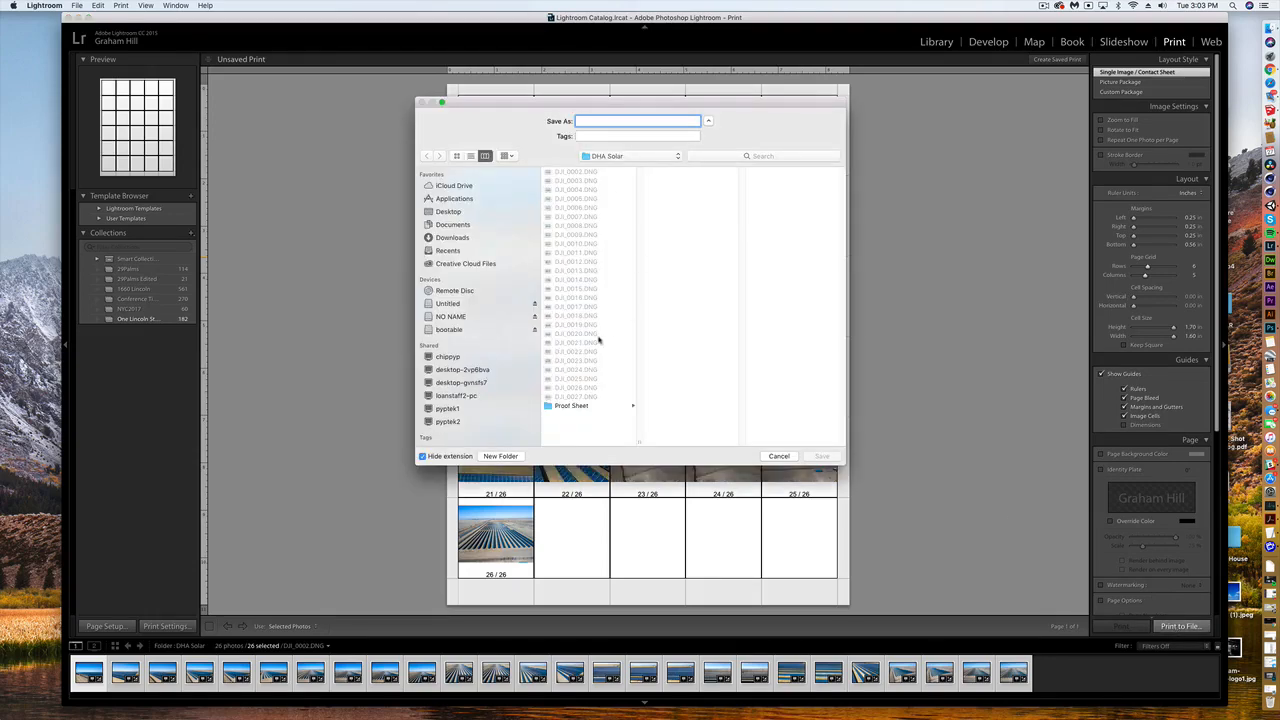
Name the exported contact sheet 'Proof' and save it.
text(Proof)
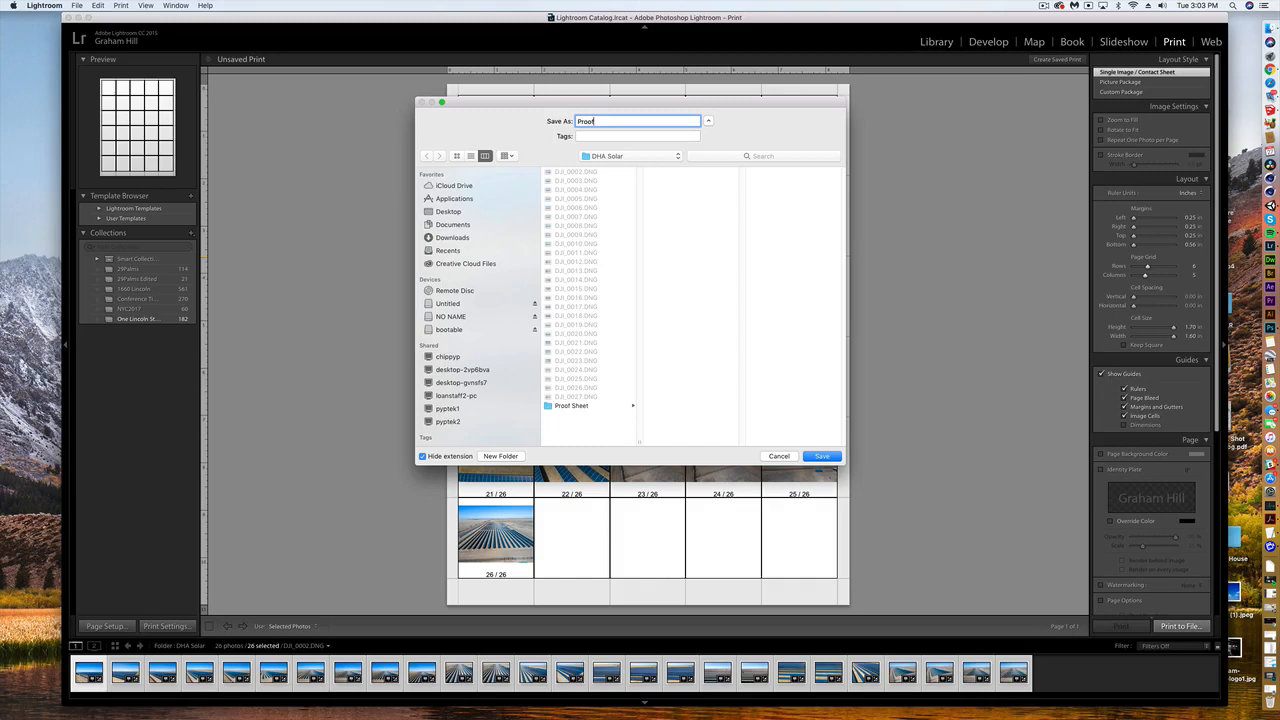
click(820, 456)
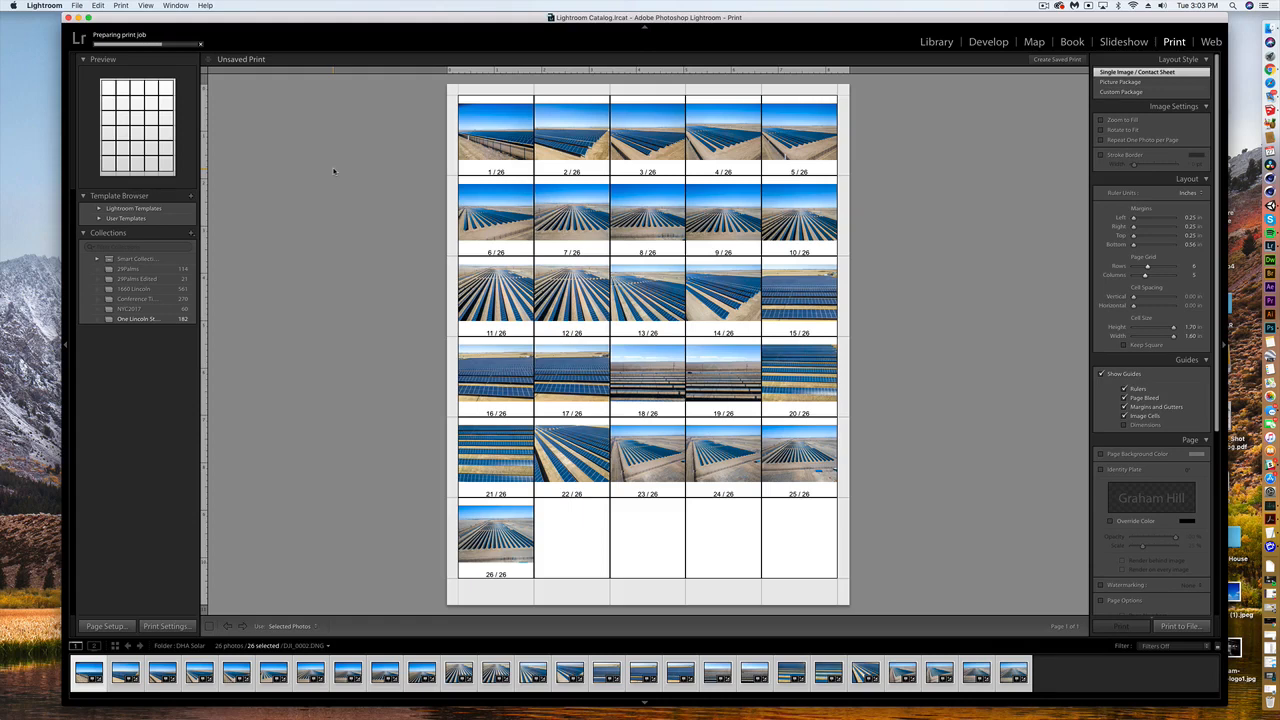
mouse_move(508, 180)
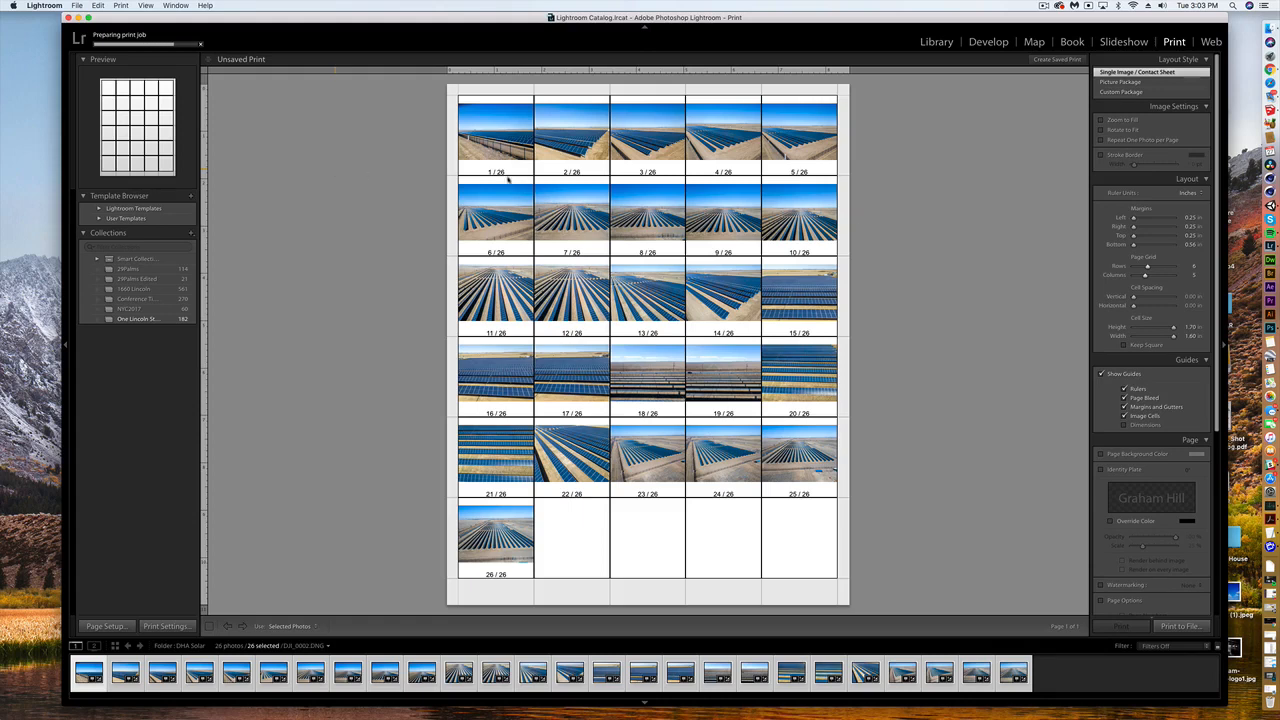
mouse_move(904, 232)
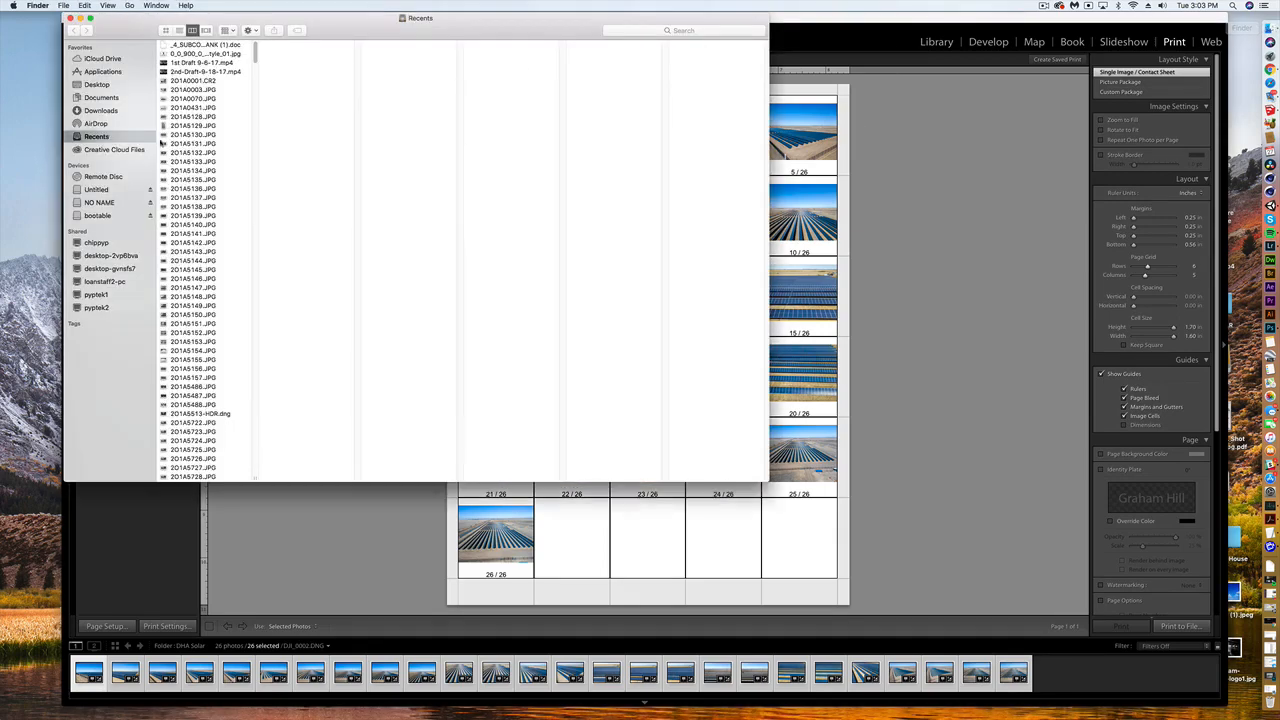
From the Desktop's solar folder, open Proofsheet.jpg in Preview to check the 26 thumbnails.
click(96, 84)
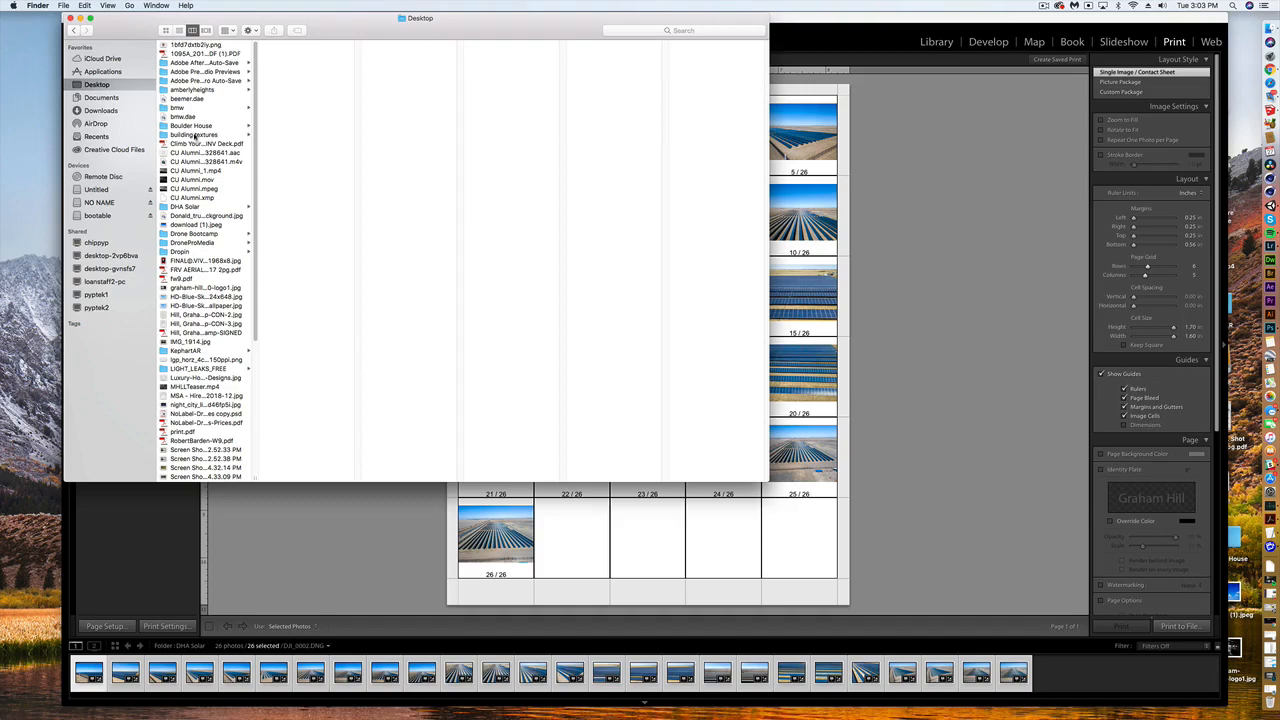
click(186, 206)
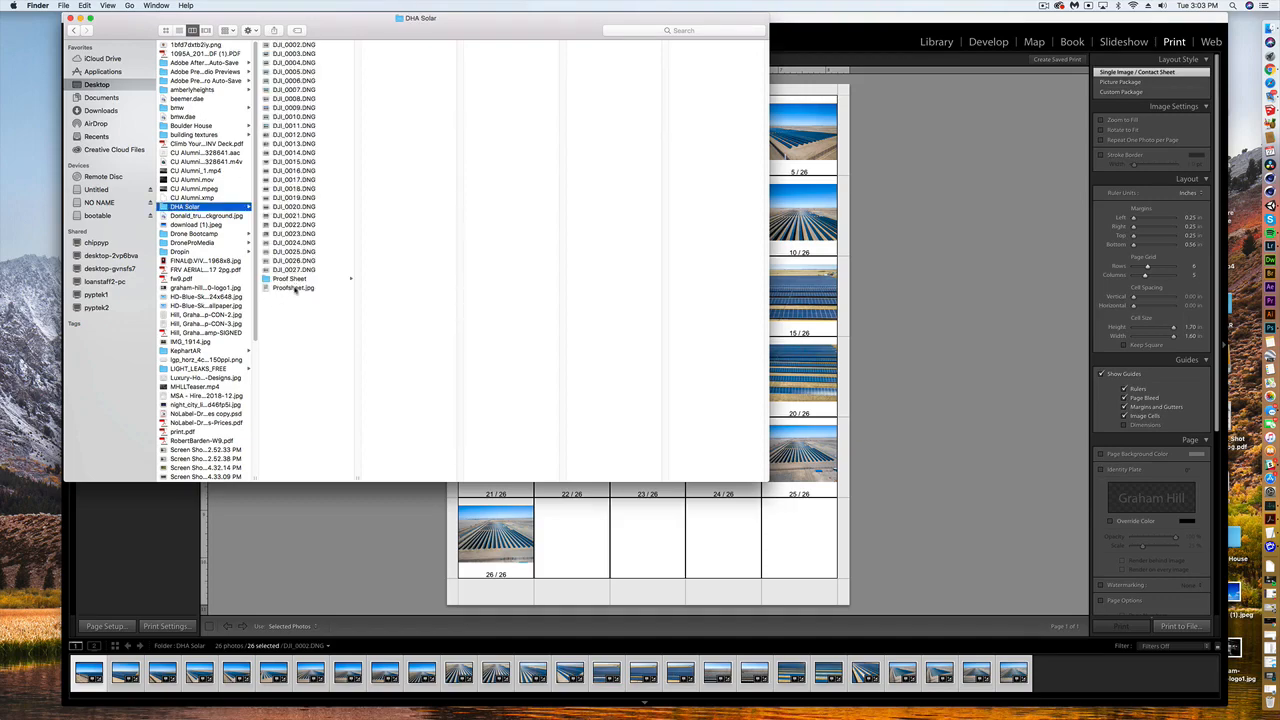
double_click(292, 288)
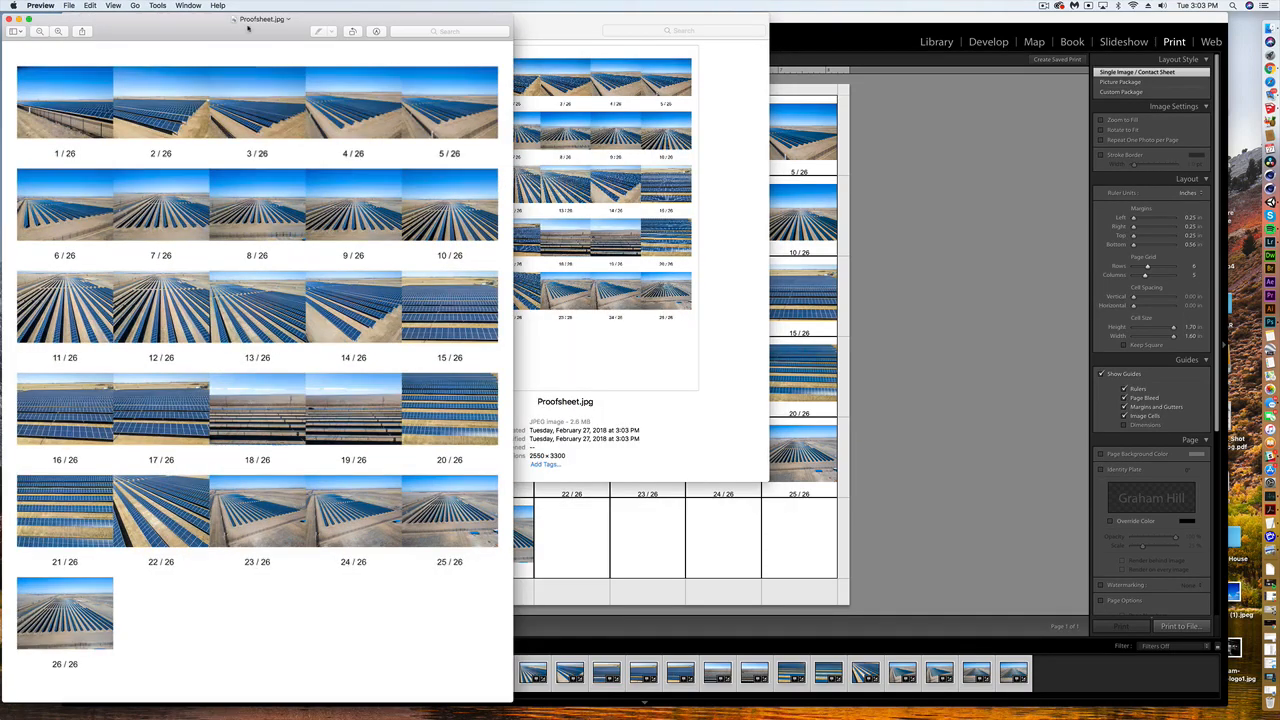